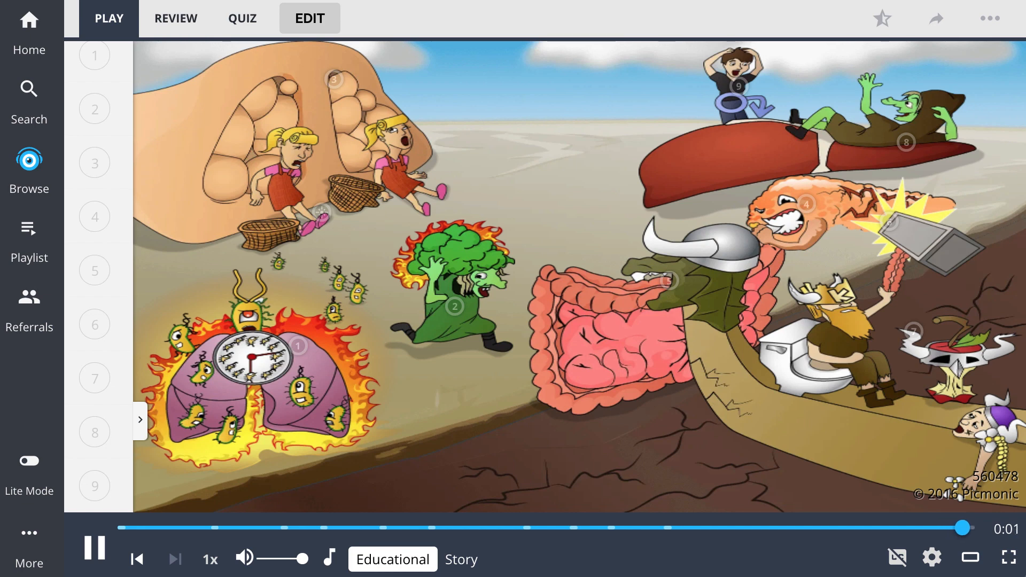
Step: Play the cystic fibrosis picmonic through with Story narration and its numbered symptom panel expanded
{"action": "left_click", "coordinate": [459, 559]}
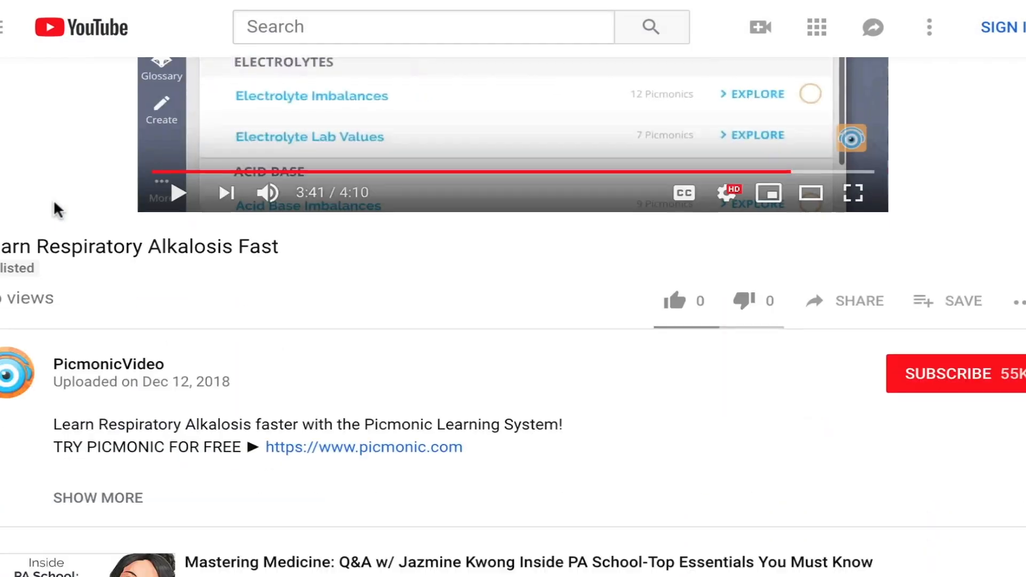
{"action": "type", "text": "S"}
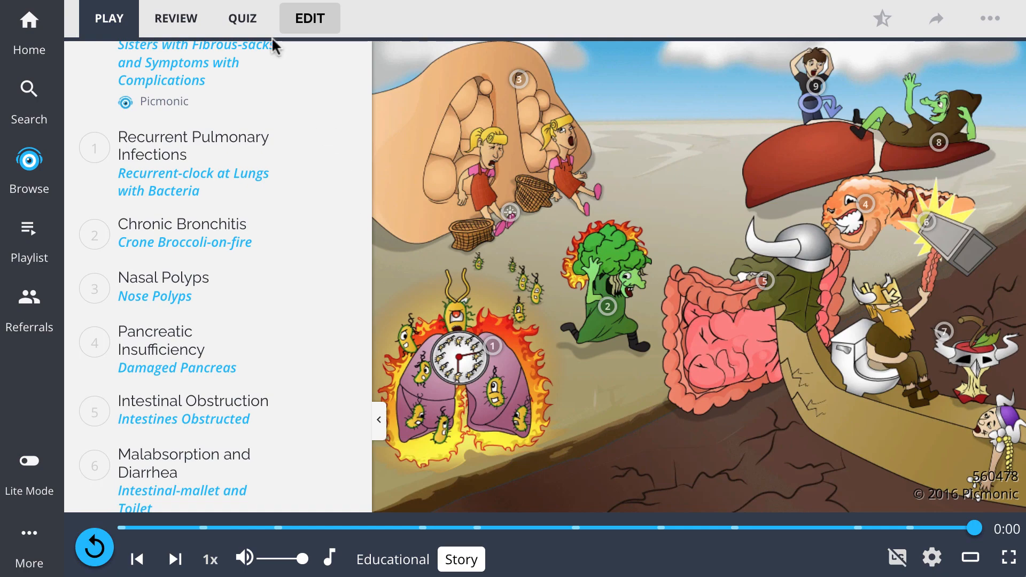
Step: Answer the quiz with Intestinal Obstruction then Pancreatic Insufficiency, and go to the Pathology course catalogue
{"action": "left_click", "coordinate": [242, 19]}
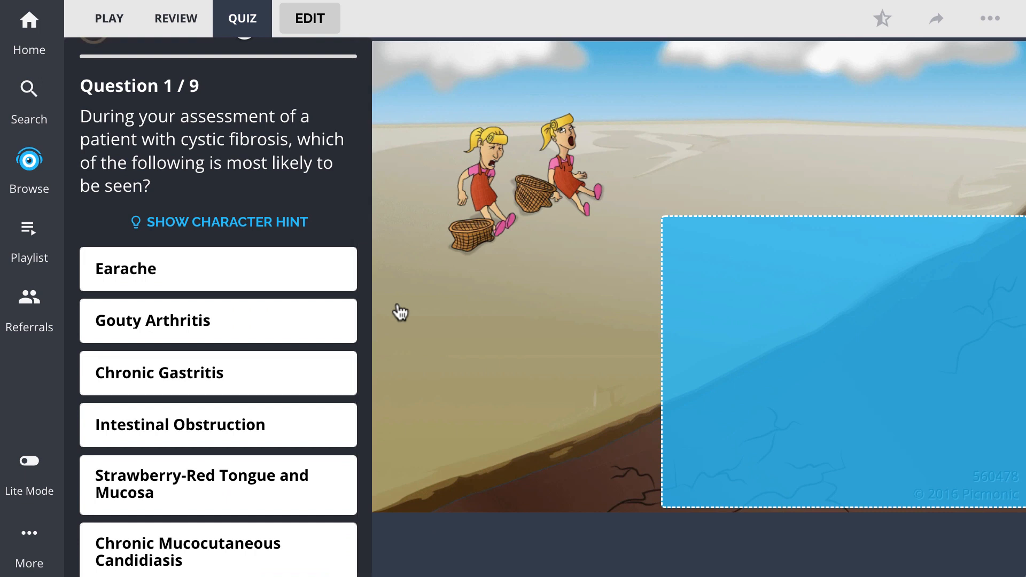
{"action": "left_click", "coordinate": [217, 424]}
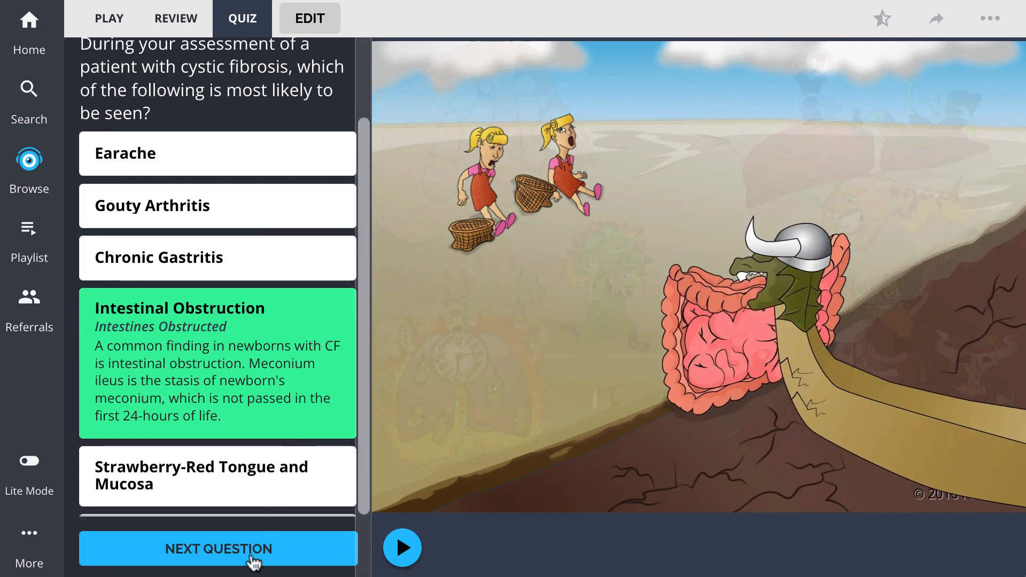
{"action": "left_click", "coordinate": [217, 548]}
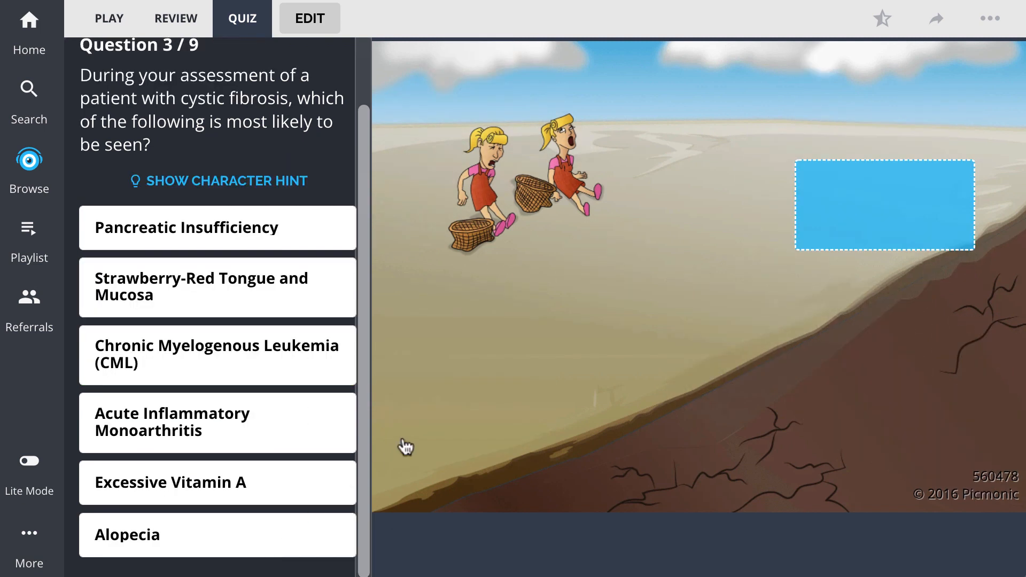
{"action": "left_click", "coordinate": [217, 228]}
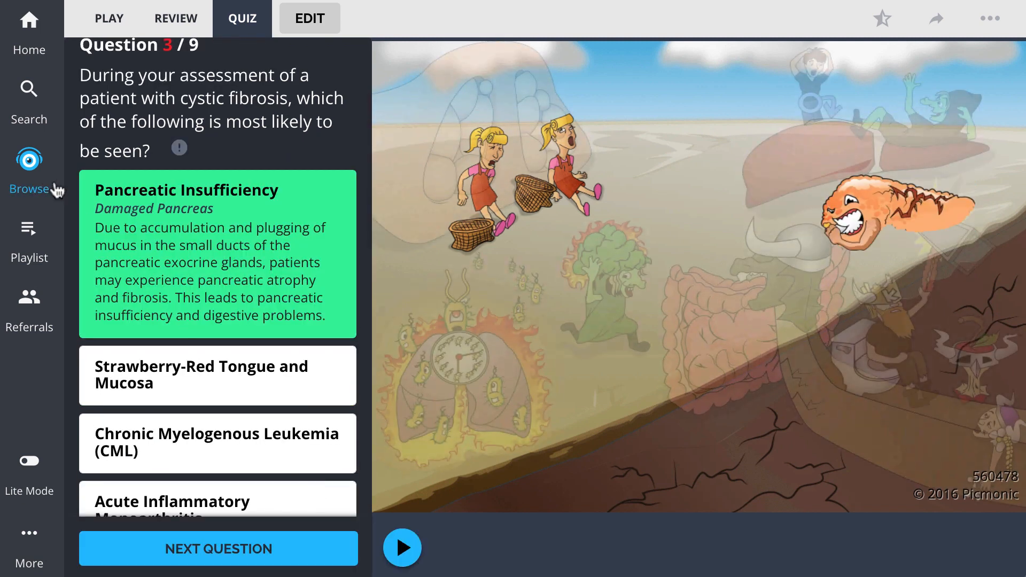
{"action": "left_click", "coordinate": [29, 171]}
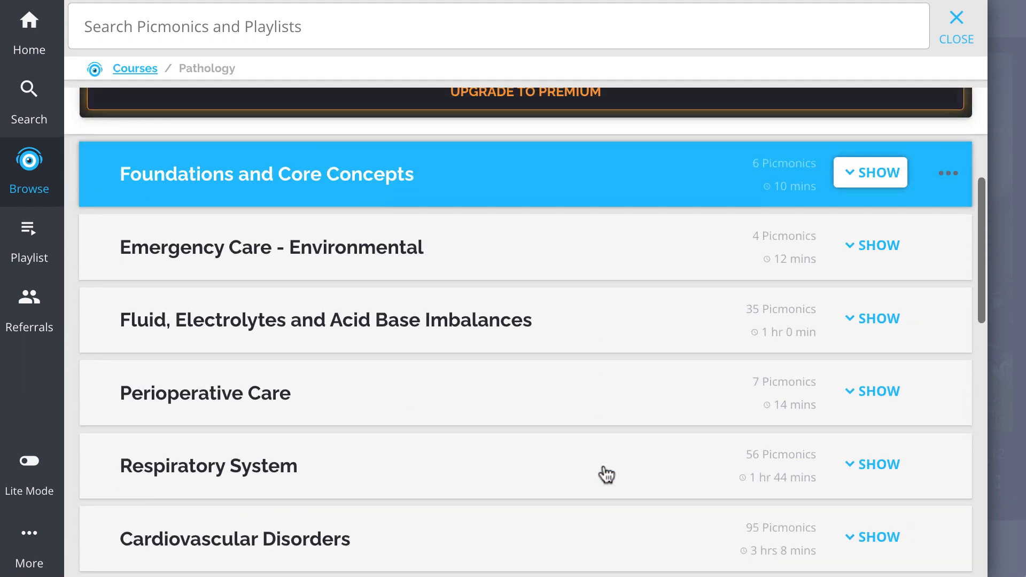
Step: Browse the Respiratory Disorders picmonics and start the Respiratory Alkalosis Assessment quiz
{"action": "left_click", "coordinate": [877, 464]}
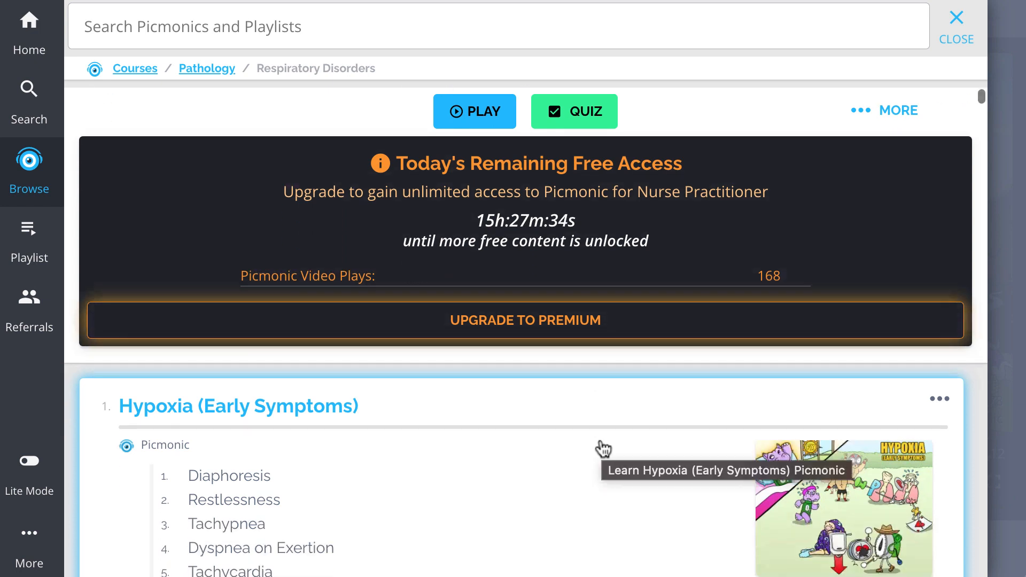
{"action": "scroll", "scroll_direction": "down", "scroll_amount": 3}
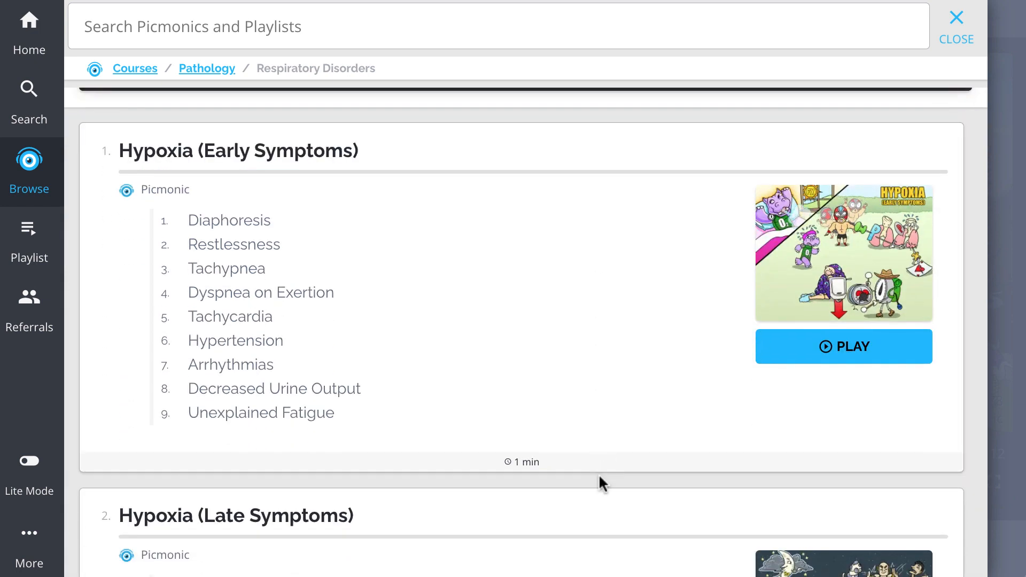
{"action": "scroll", "scroll_direction": "down", "scroll_amount": 3}
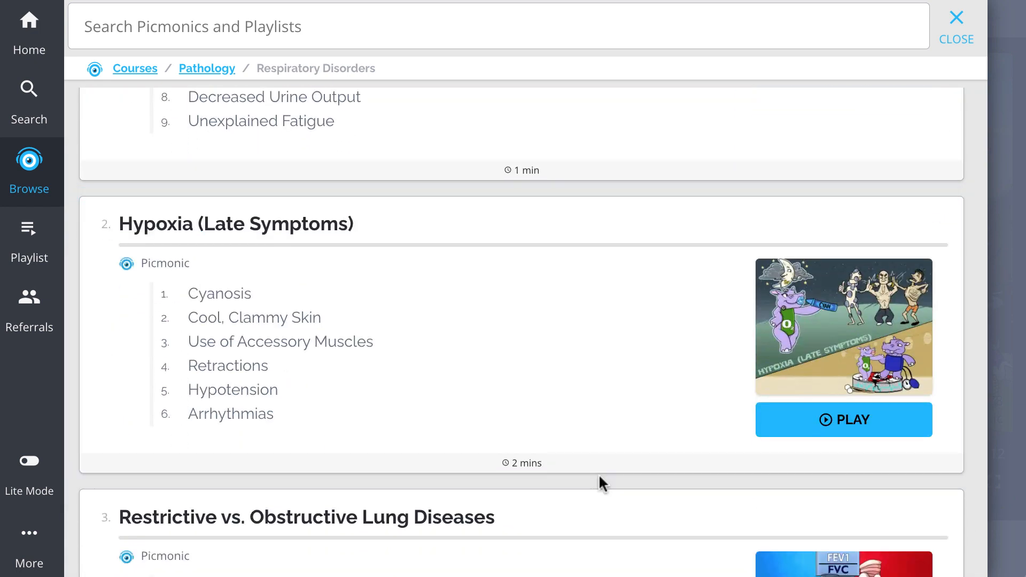
{"action": "scroll", "scroll_direction": "down", "scroll_amount": 3}
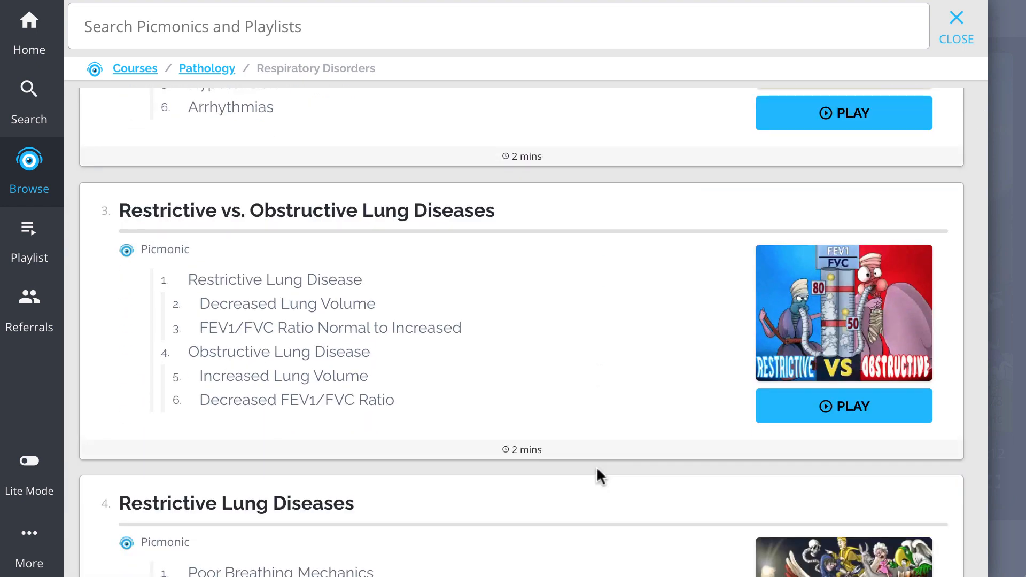
{"action": "scroll", "scroll_direction": "down", "scroll_amount": 3}
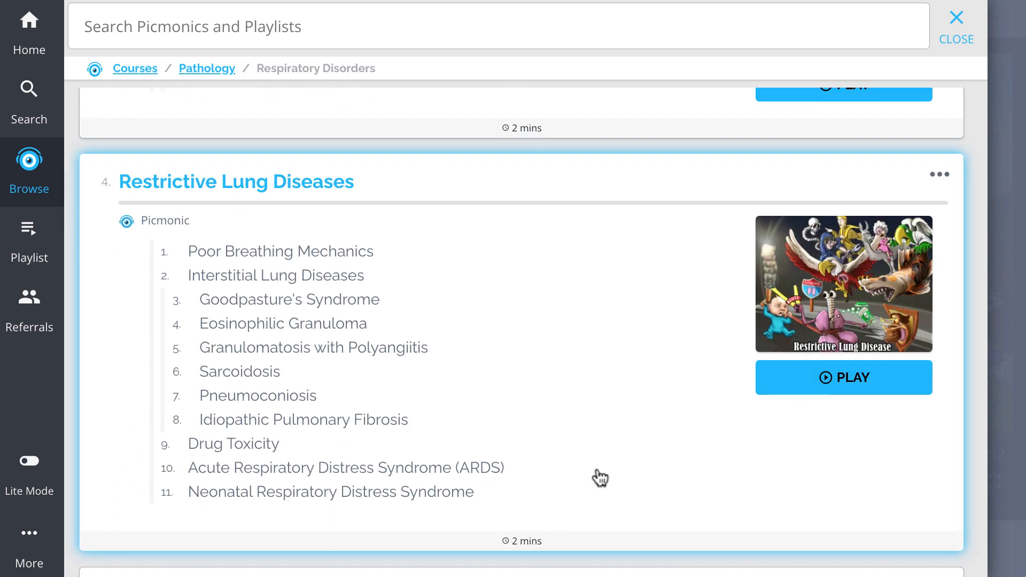
{"action": "scroll", "scroll_direction": "down", "scroll_amount": 3}
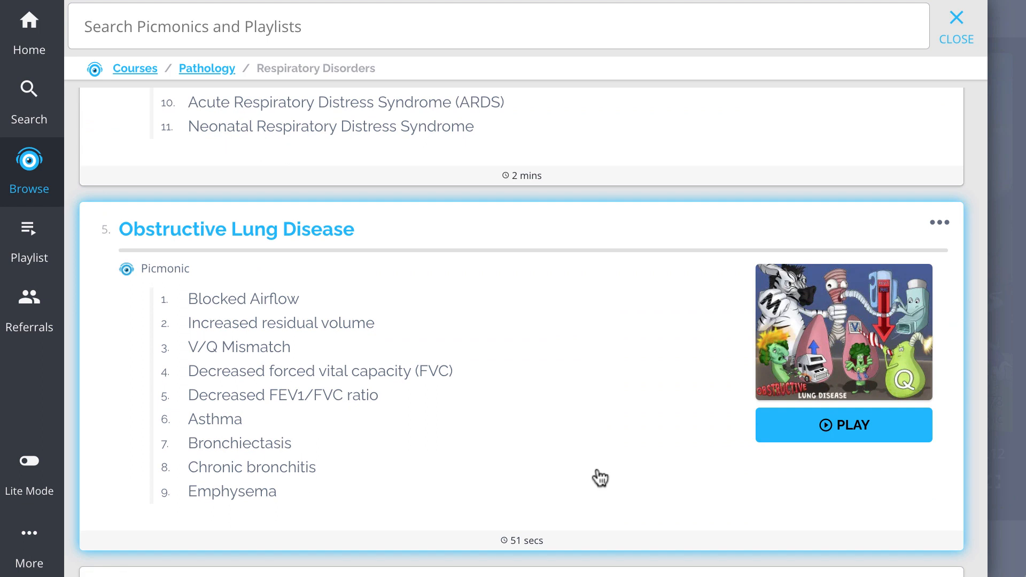
{"action": "scroll", "scroll_direction": "down", "scroll_amount": 3}
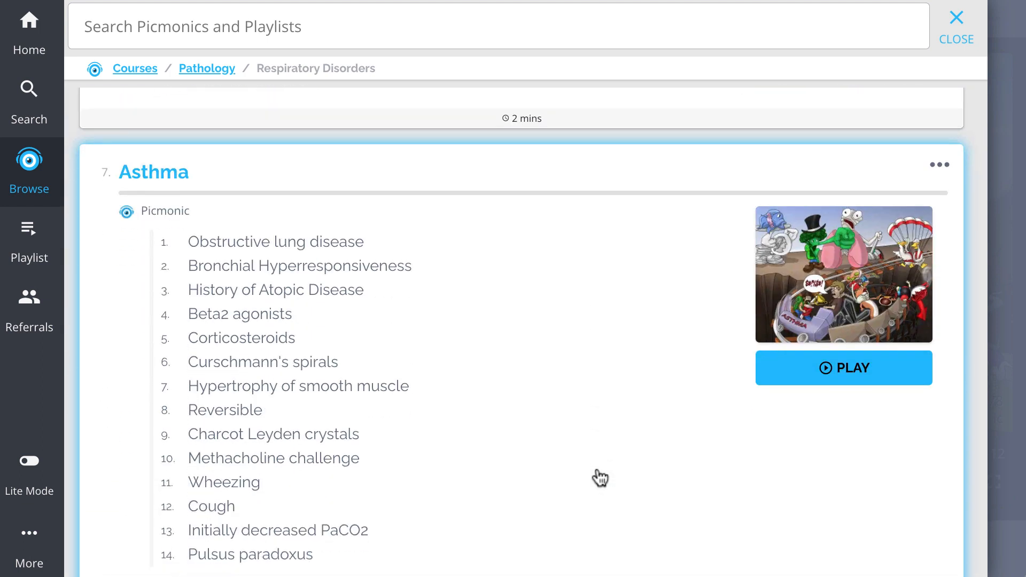
{"action": "left_click", "coordinate": [843, 366]}
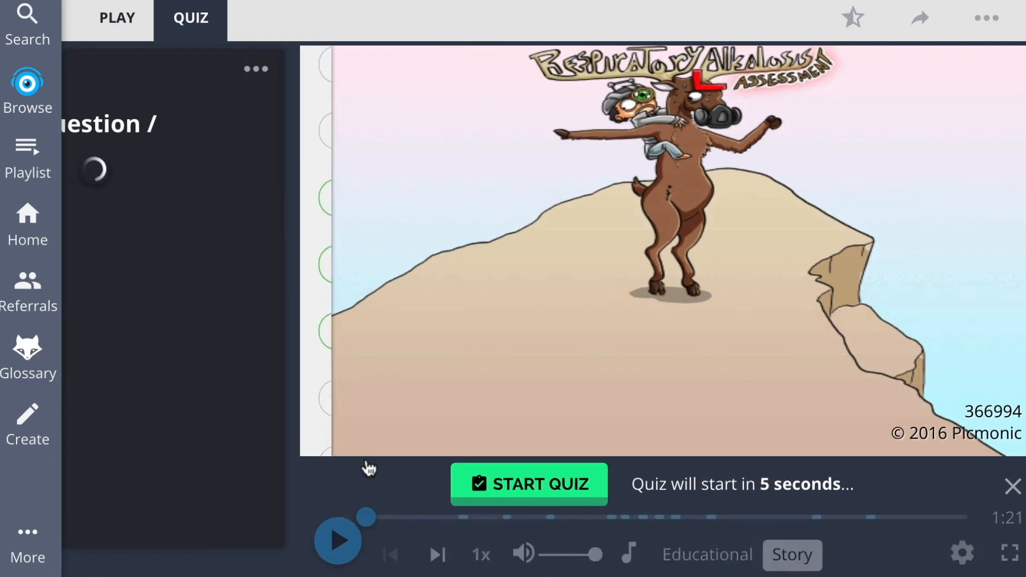